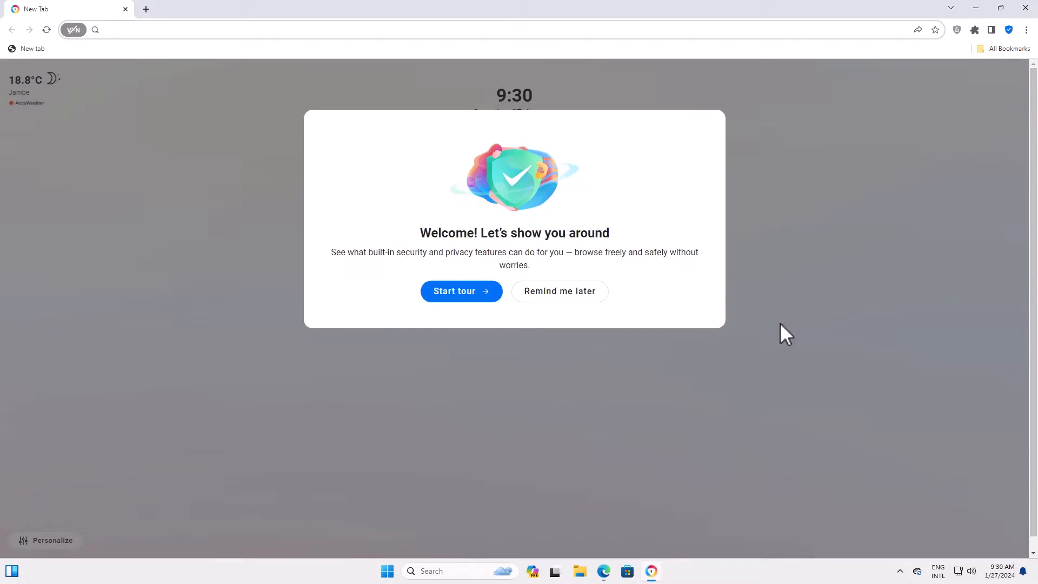
- Close the AVG Secure Browser window, leaving only the Windows desktop
{"action": "left_click", "coordinate": [560, 292]}
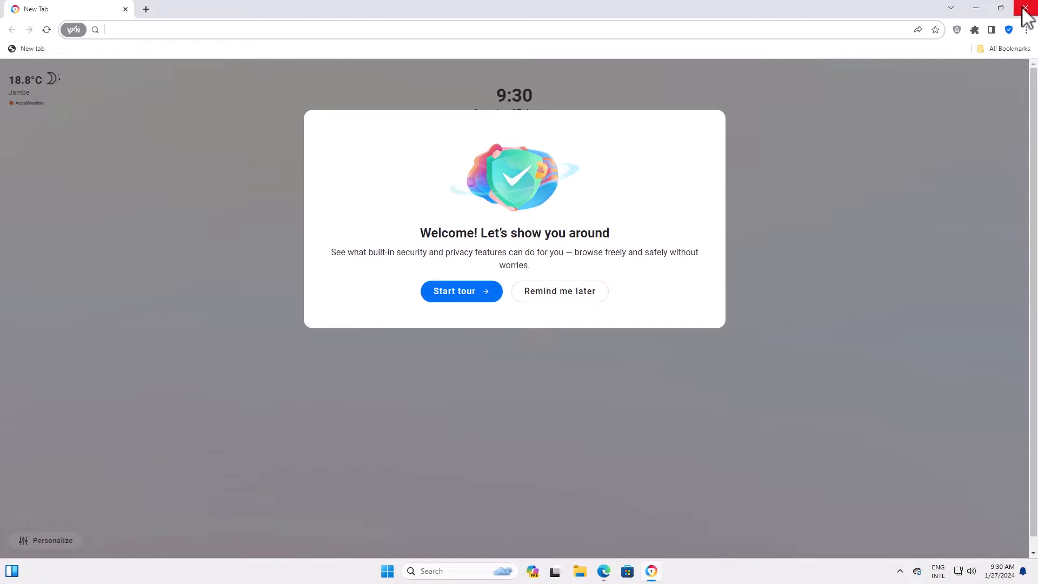
{"action": "left_click", "coordinate": [1025, 6]}
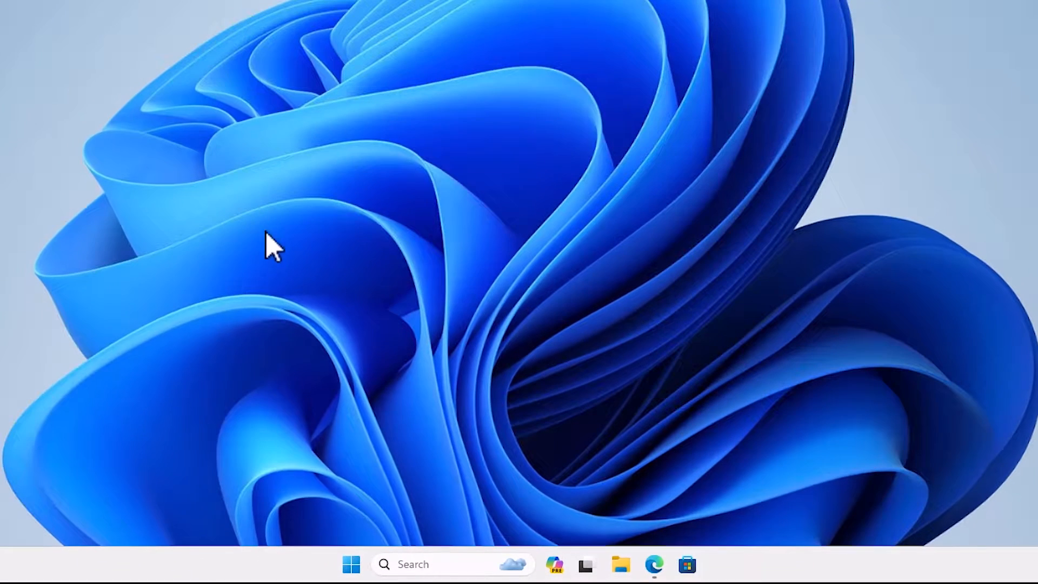
- Search 'con' from the Start menu to launch Control Panel
{"action": "left_click", "coordinate": [350, 580]}
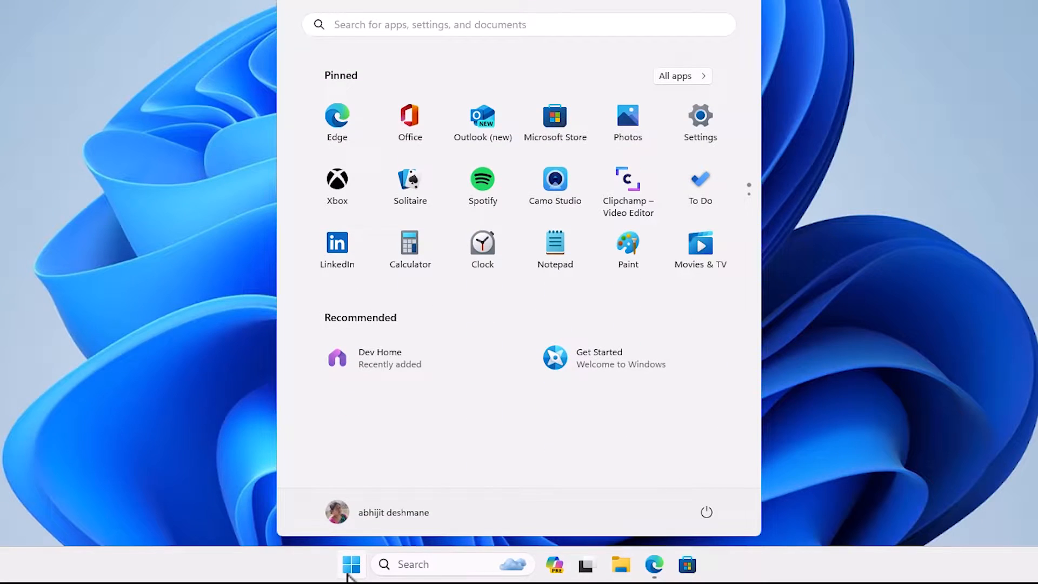
{"action": "type", "text": "con"}
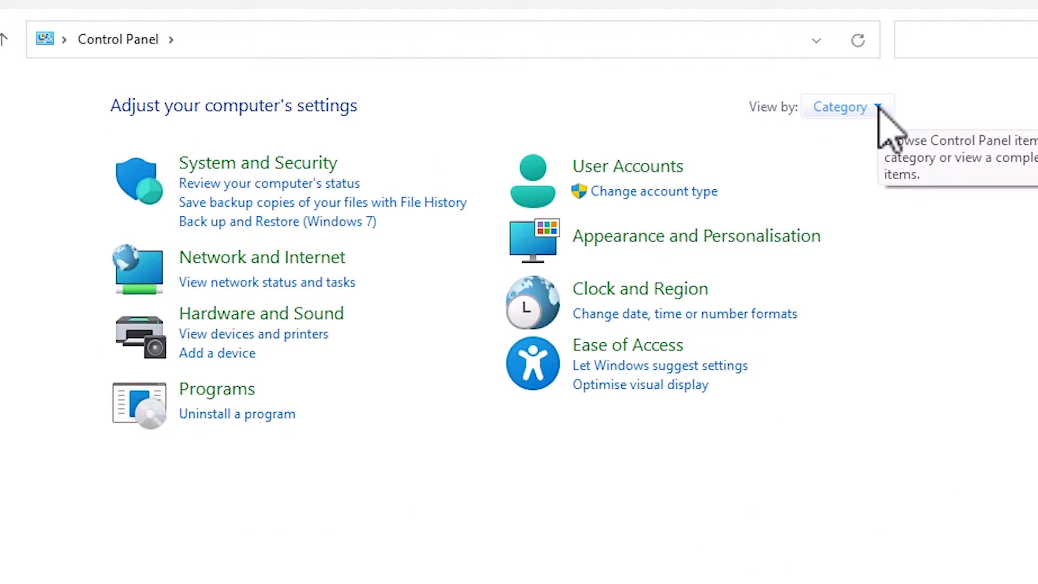
- Switch View by to Large icons and go into Programs and Features
{"action": "left_click", "coordinate": [878, 106]}
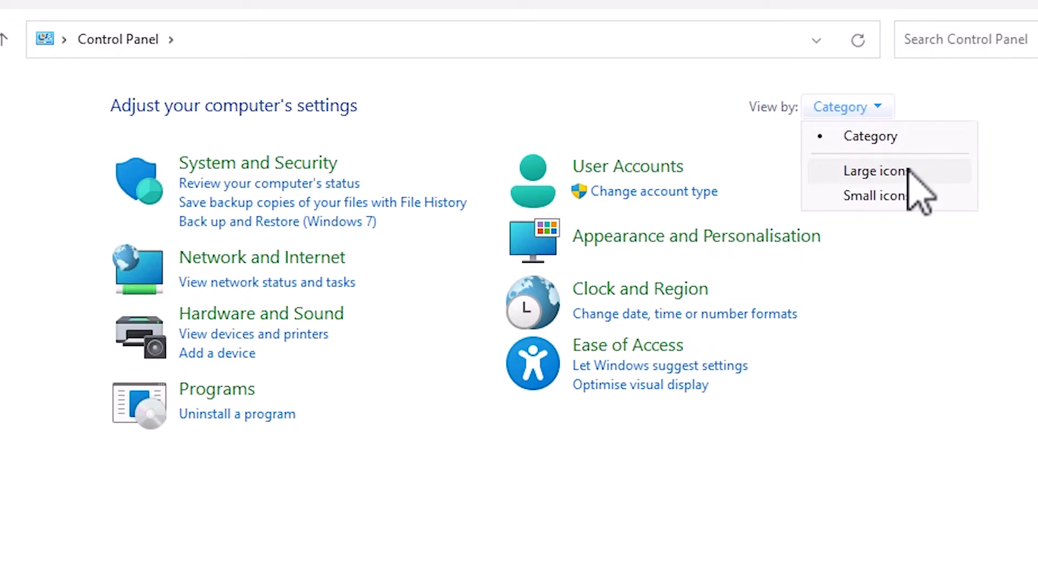
{"action": "left_click", "coordinate": [875, 171]}
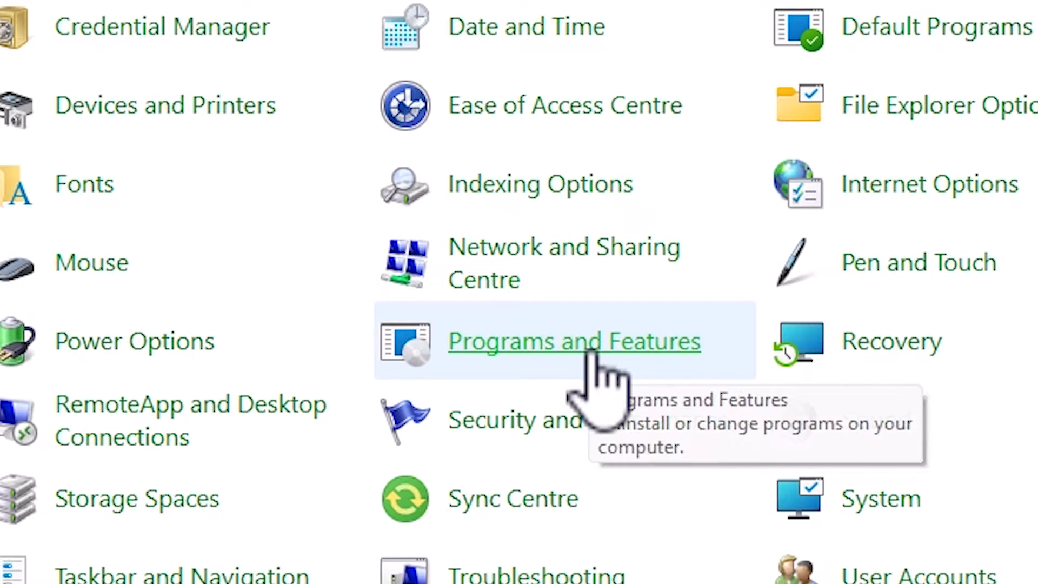
{"action": "mouse_move", "coordinate": [627, 384]}
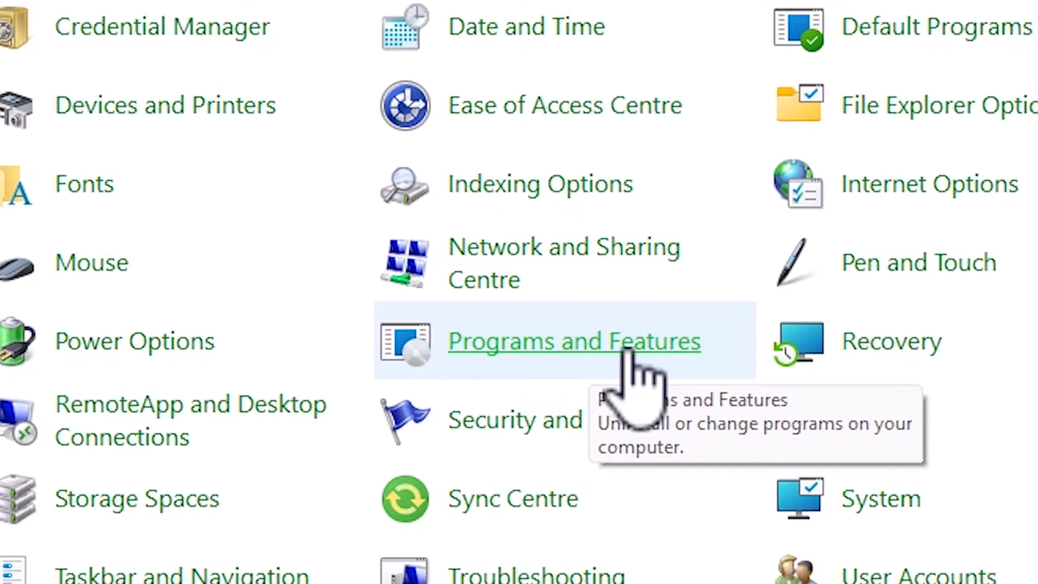
{"action": "left_click", "coordinate": [574, 342]}
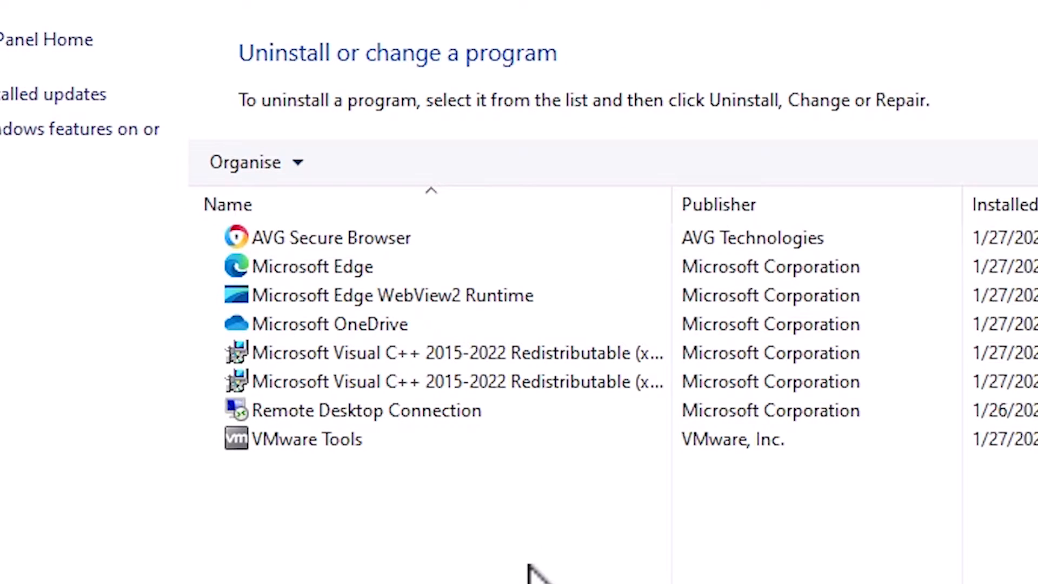
{"action": "mouse_move", "coordinate": [830, 548]}
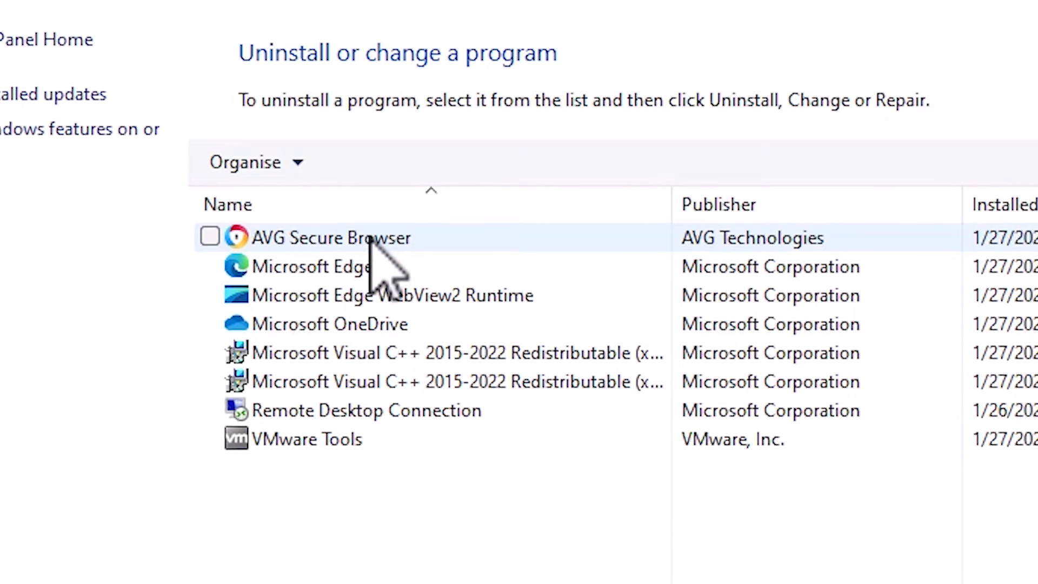
- Select AVG Secure Browser in the list and start its uninstall
{"action": "left_click", "coordinate": [210, 237]}
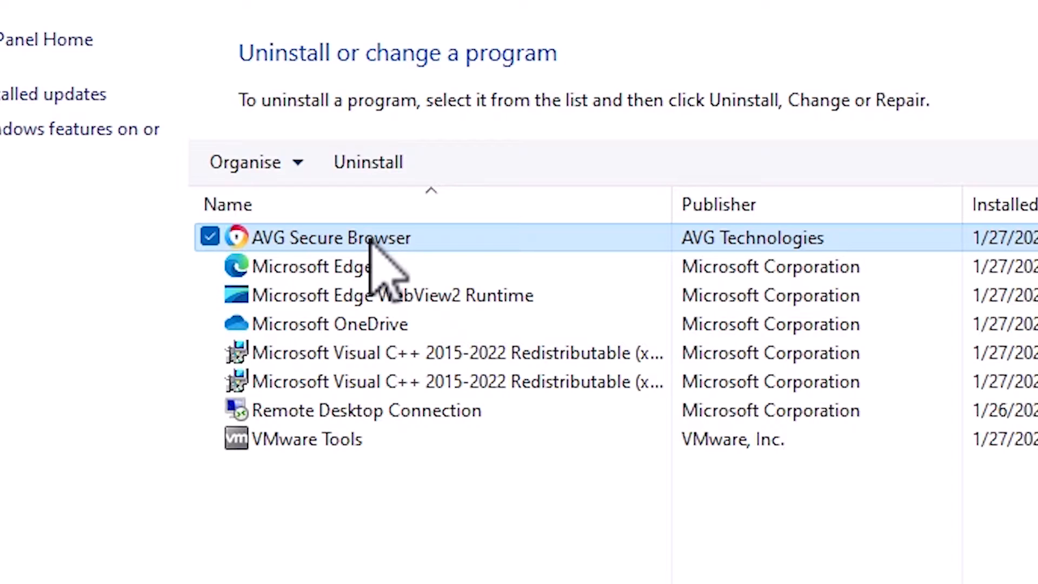
{"action": "mouse_move", "coordinate": [304, 184]}
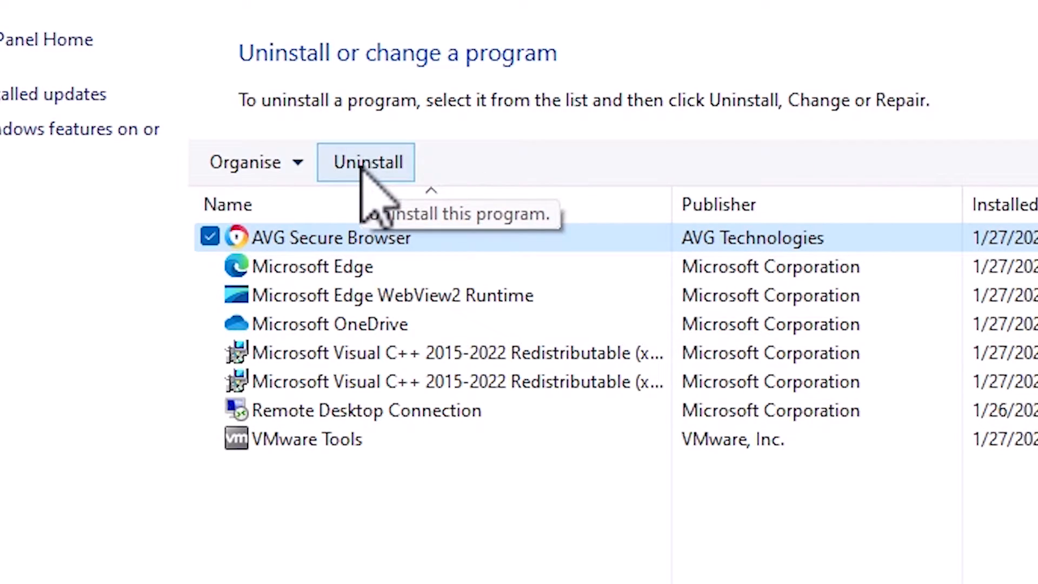
{"action": "left_click", "coordinate": [364, 162]}
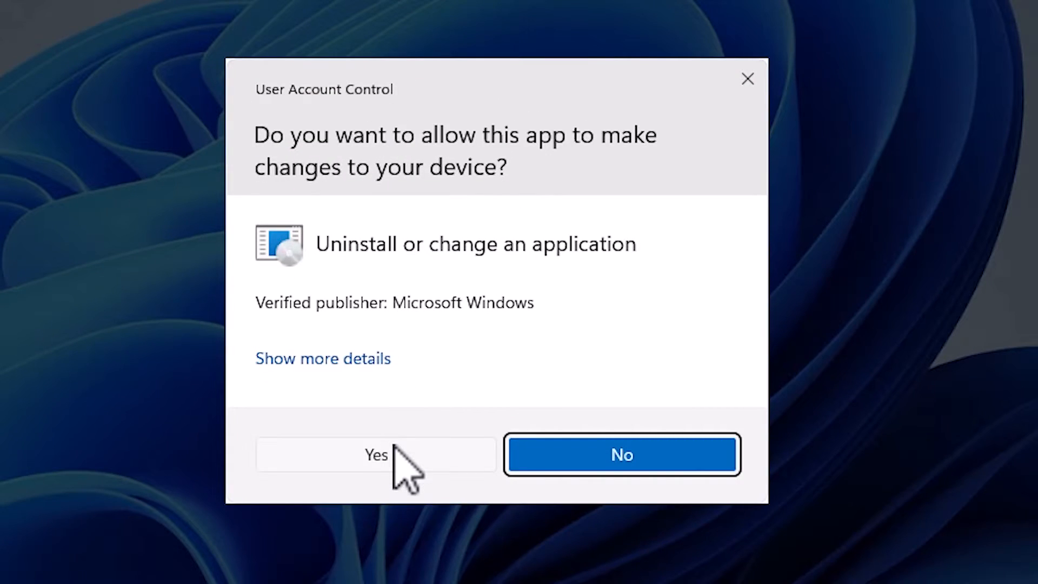
- Allow the UAC prompt, uninstall with browsing data deleted, and decline the PRO offer
{"action": "left_click", "coordinate": [376, 454]}
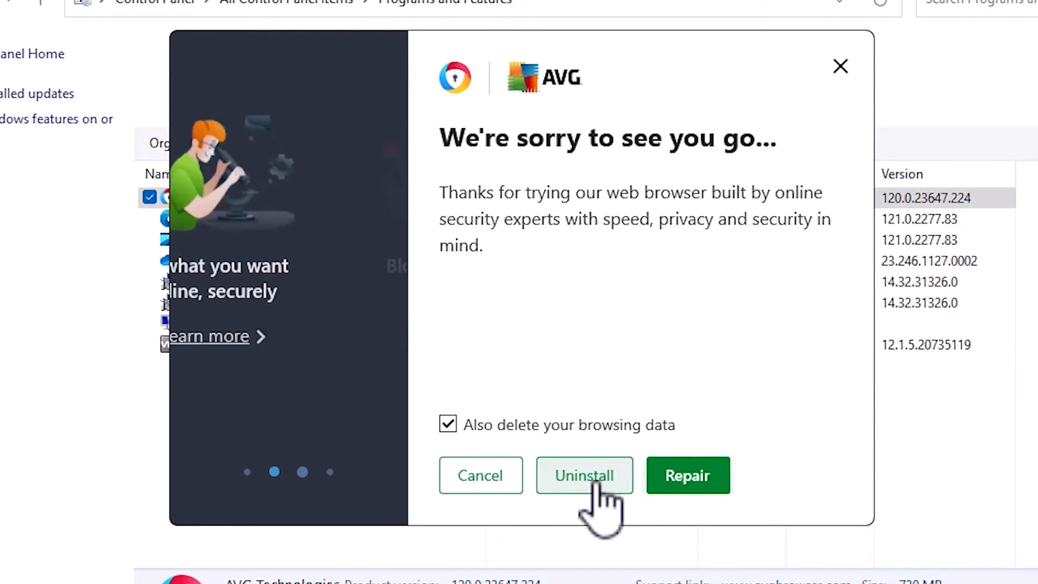
{"action": "left_click", "coordinate": [584, 476]}
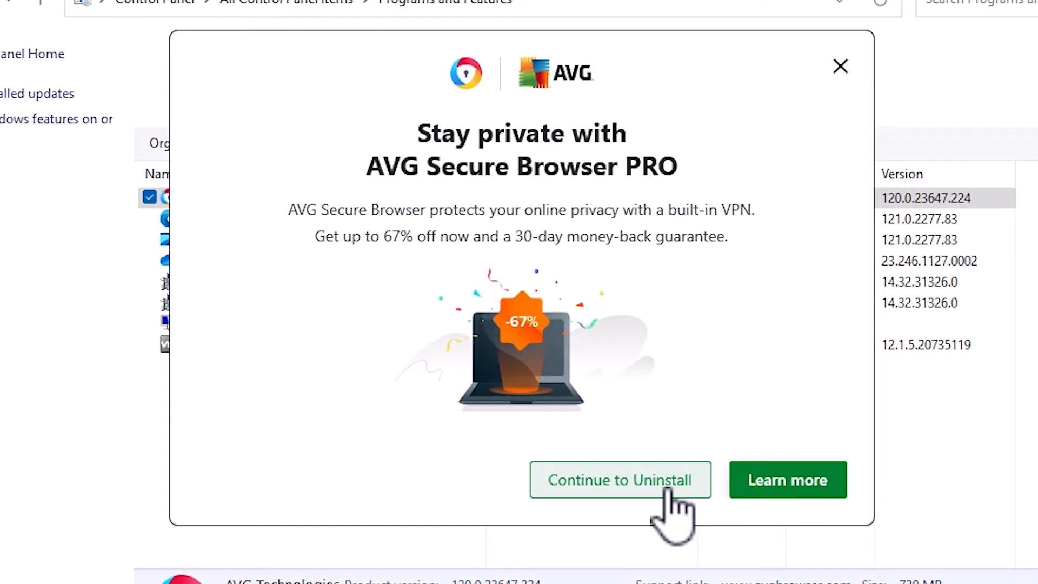
{"action": "left_click", "coordinate": [621, 480]}
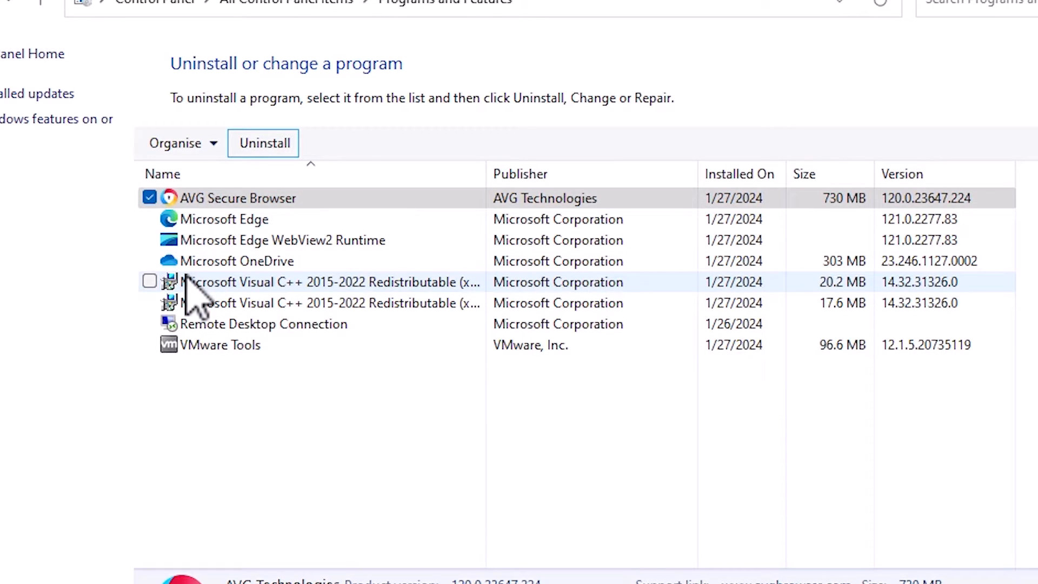
{"action": "left_click", "coordinate": [263, 142]}
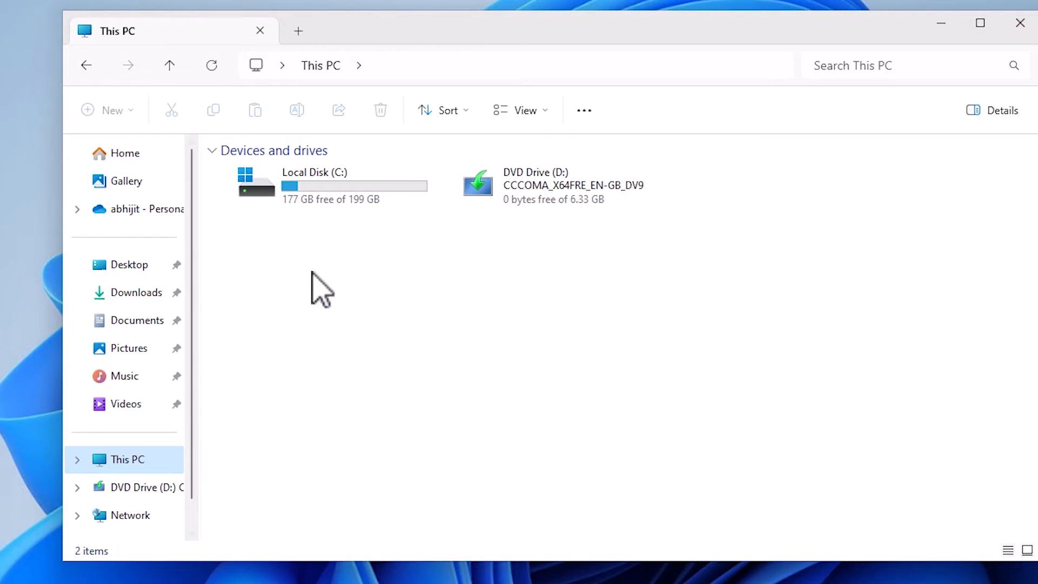
- Browse into Local Disk (C:) and then its Program Files folder
{"action": "double_click", "coordinate": [313, 182]}
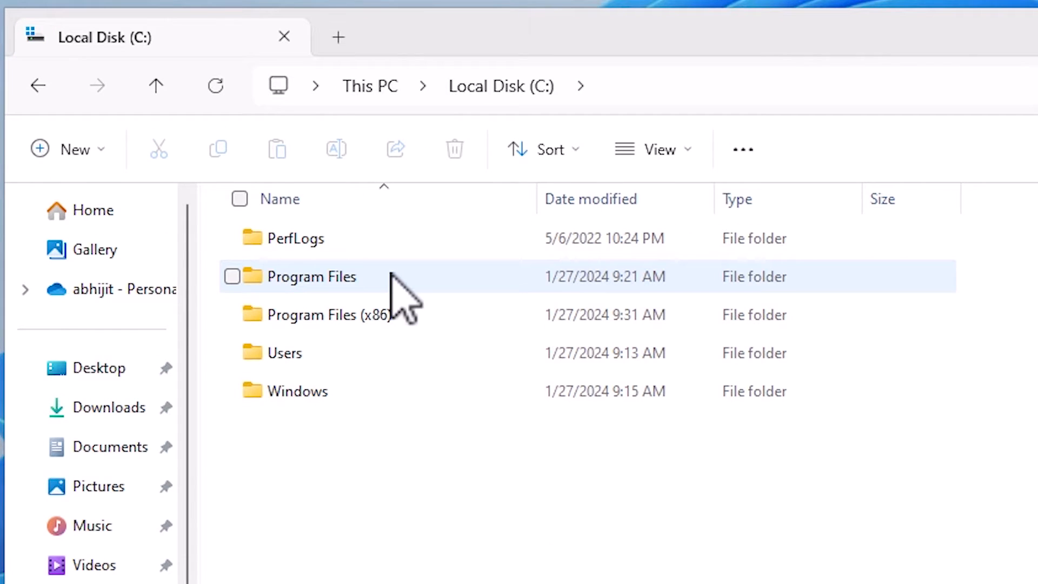
{"action": "double_click", "coordinate": [311, 277]}
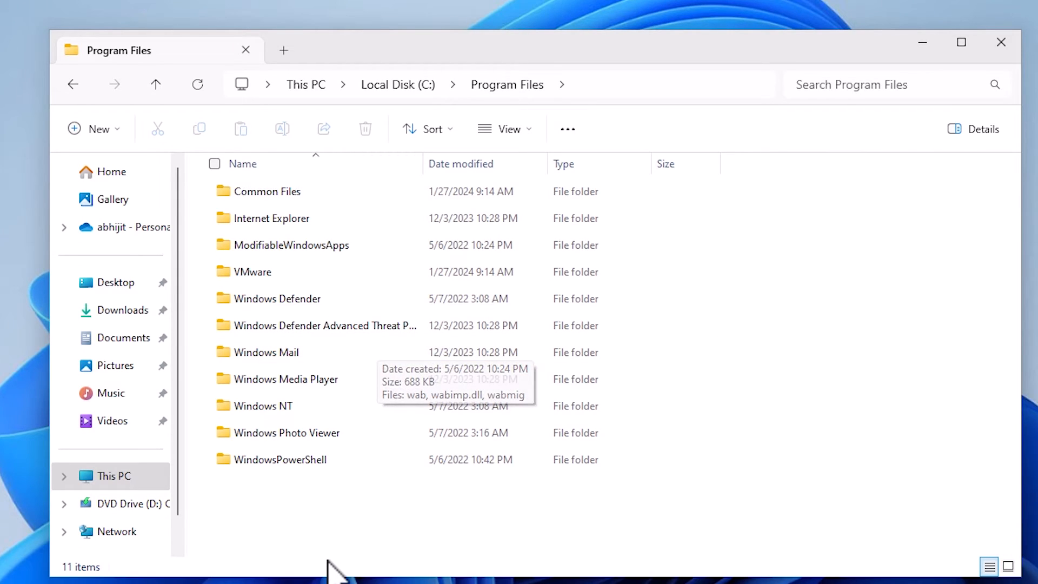
{"action": "mouse_move", "coordinate": [331, 549]}
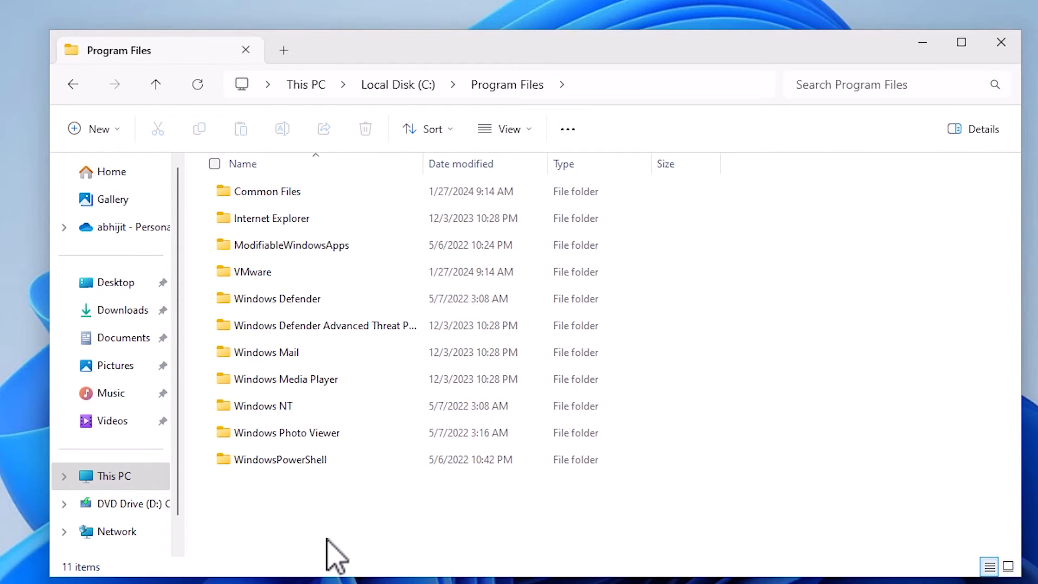
{"action": "mouse_move", "coordinate": [75, 106]}
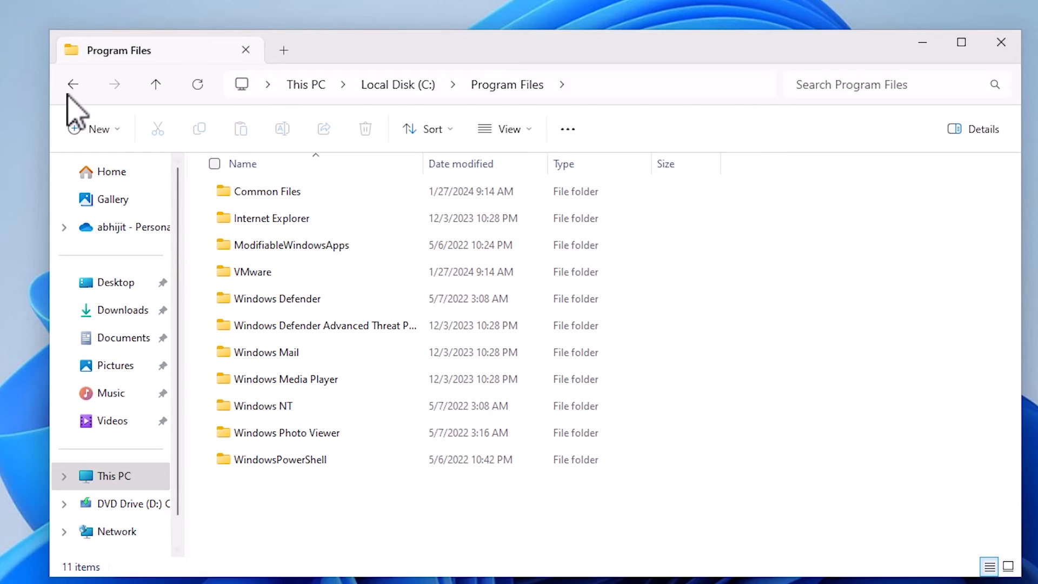
- Go back to the C: drive root and open the Windows folder
{"action": "left_click", "coordinate": [74, 84]}
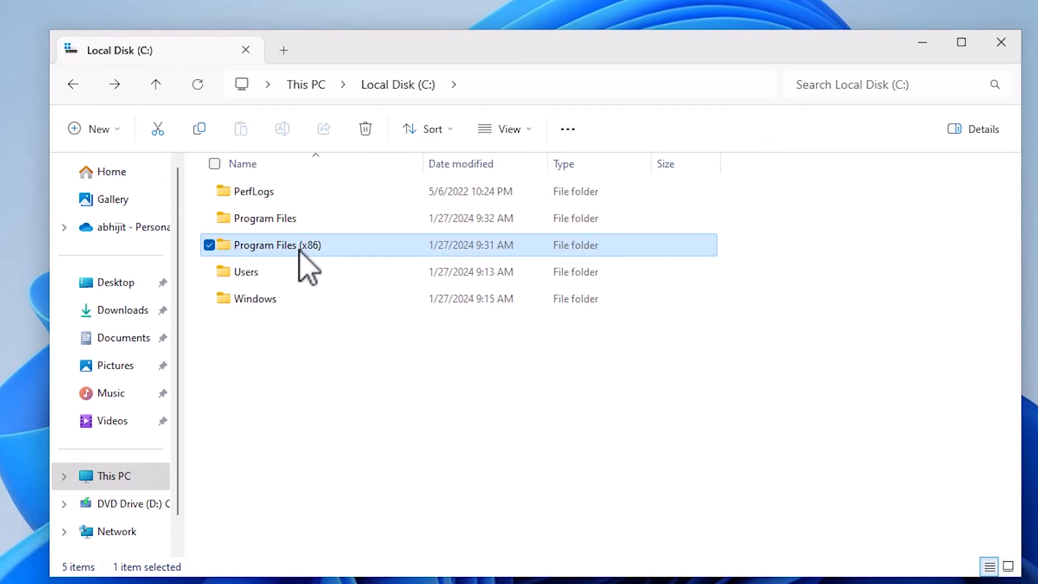
{"action": "double_click", "coordinate": [277, 244]}
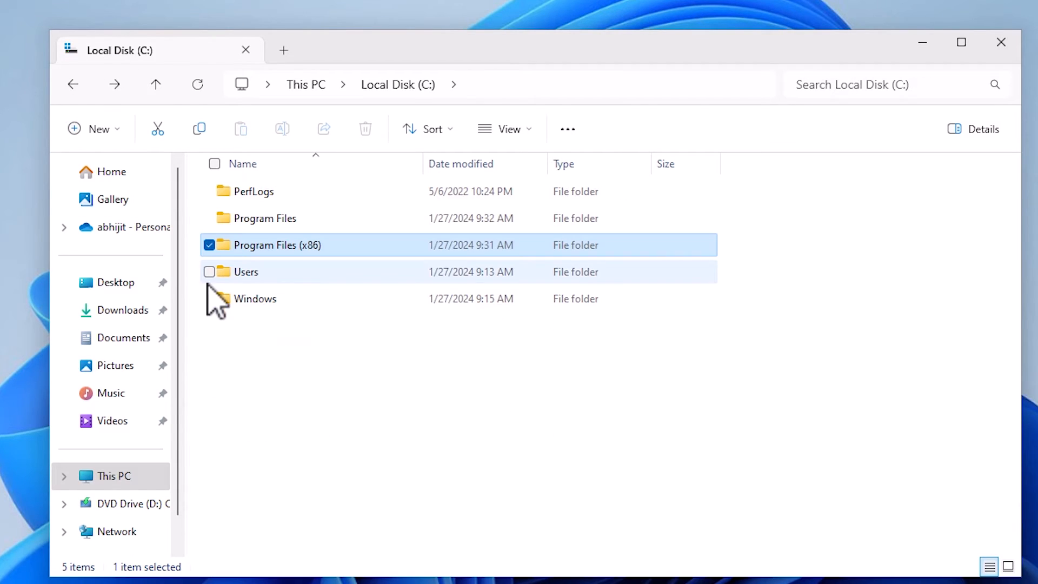
{"action": "double_click", "coordinate": [255, 298]}
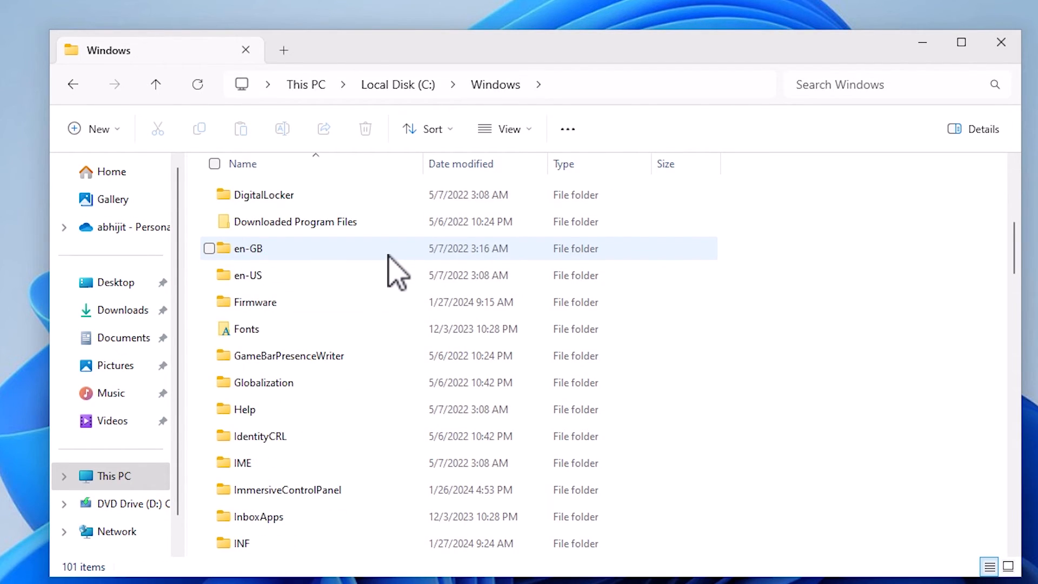